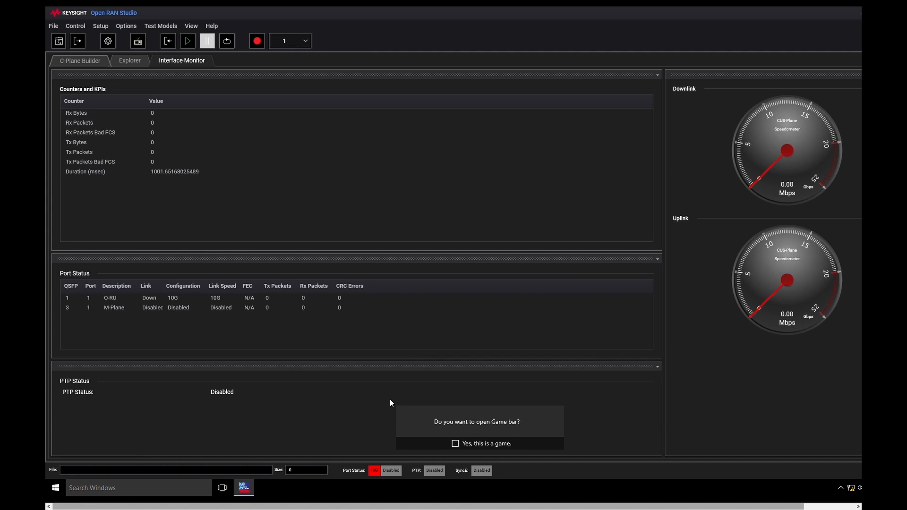
Step: Review the C/U plane IQ compression settings, keeping no compression for downlink
{"action": "left_click", "coordinate": [108, 41]}
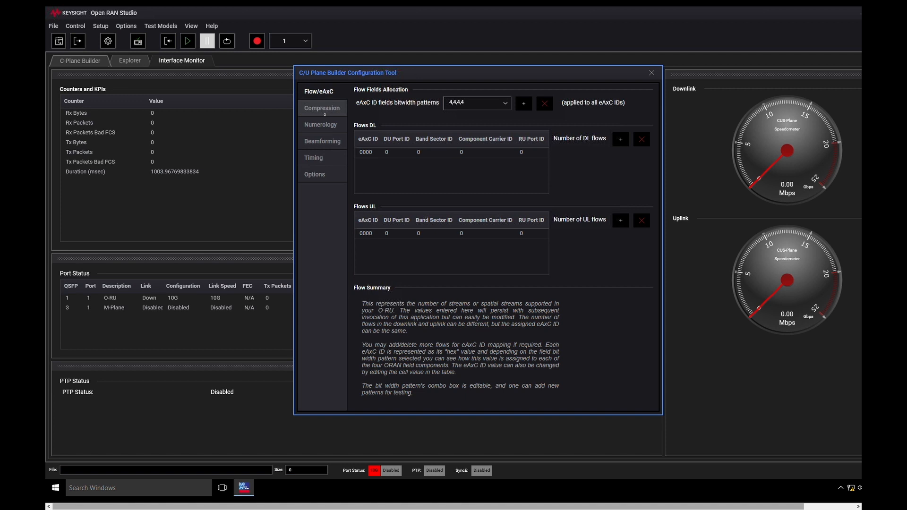
{"action": "left_click", "coordinate": [322, 107]}
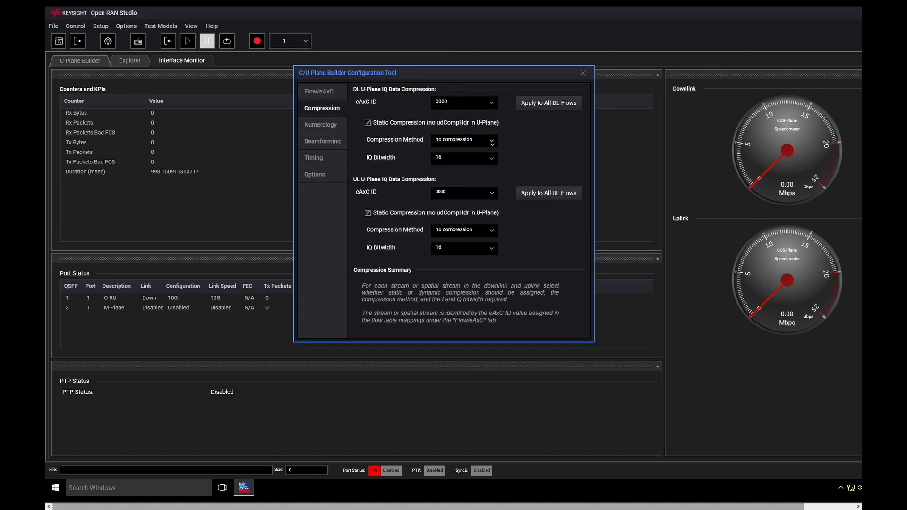
{"action": "left_click", "coordinate": [462, 140]}
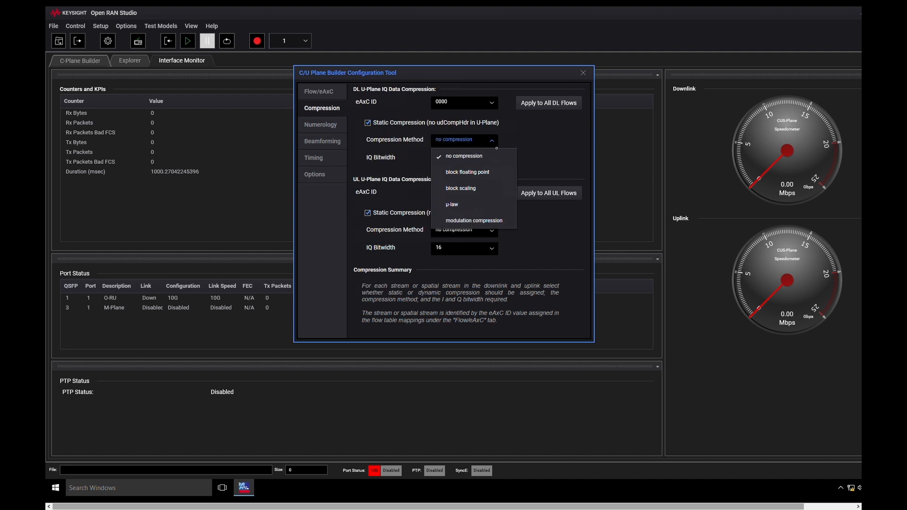
{"action": "left_click", "coordinate": [462, 156]}
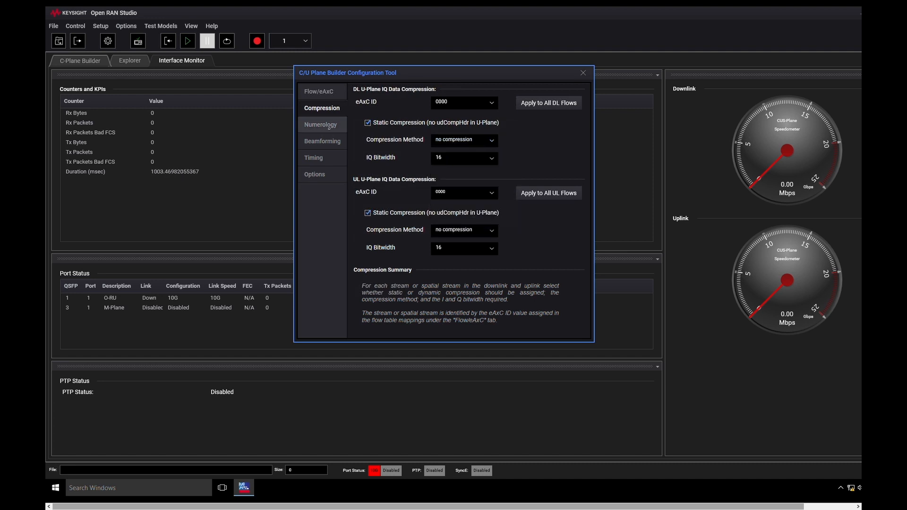
Step: Review the numerology, beamforming, message timing and network layer pages, then close C/U plane settings
{"action": "left_click", "coordinate": [320, 125]}
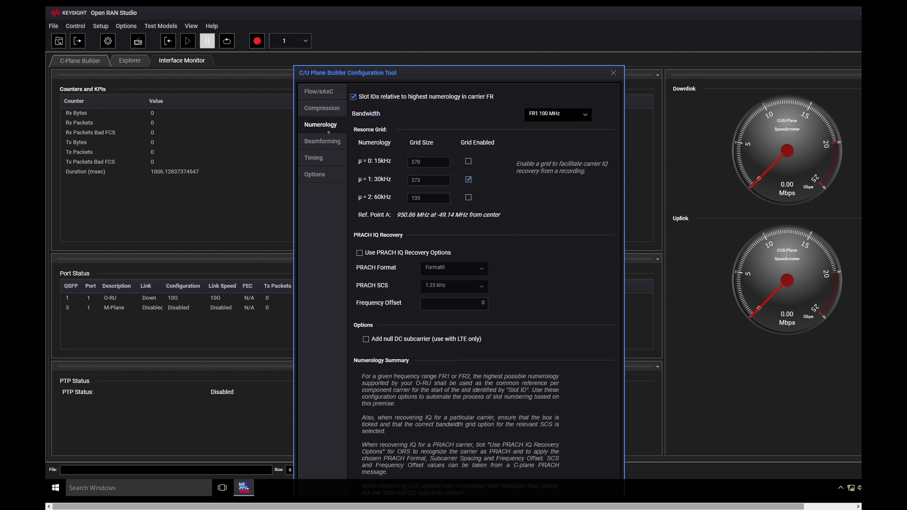
{"action": "left_click", "coordinate": [322, 140]}
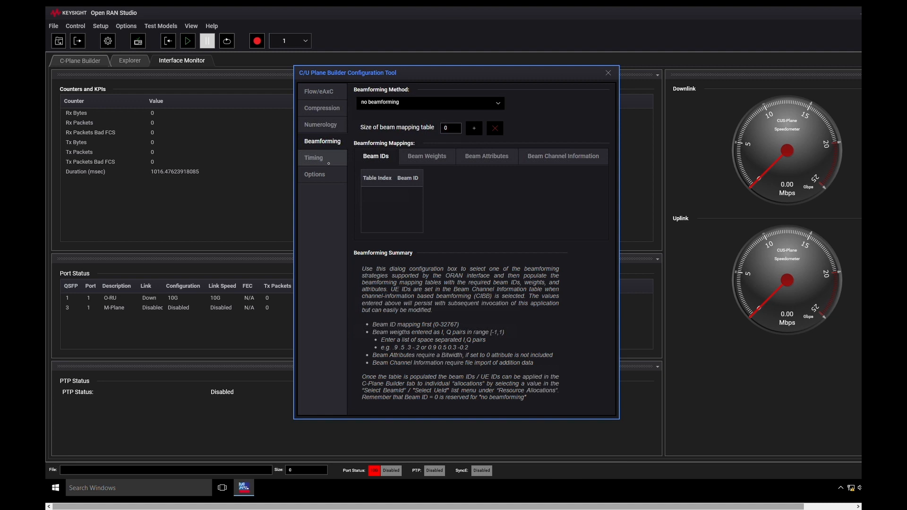
{"action": "left_click", "coordinate": [314, 157]}
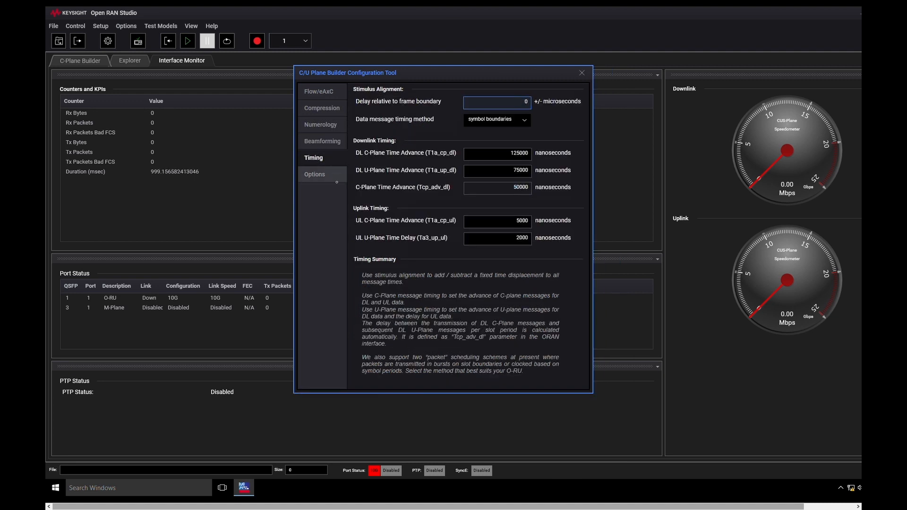
{"action": "left_click", "coordinate": [316, 174]}
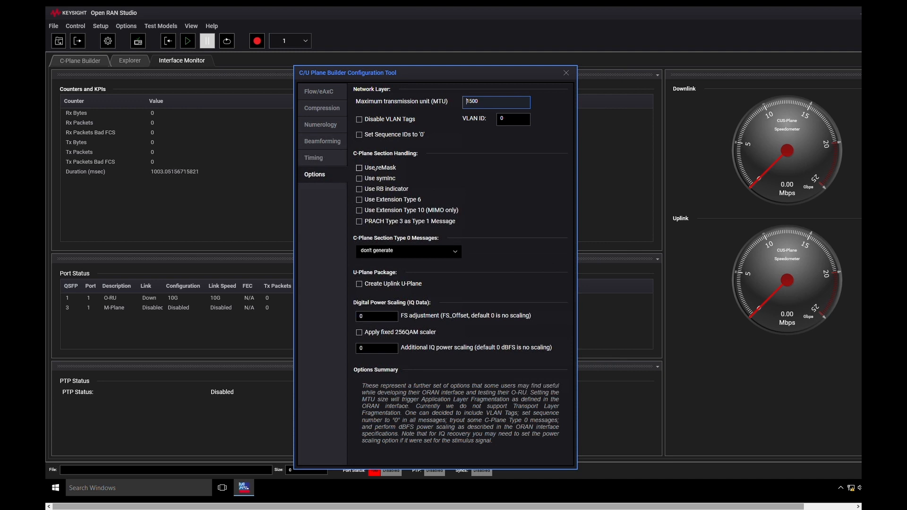
{"action": "left_click", "coordinate": [564, 73]}
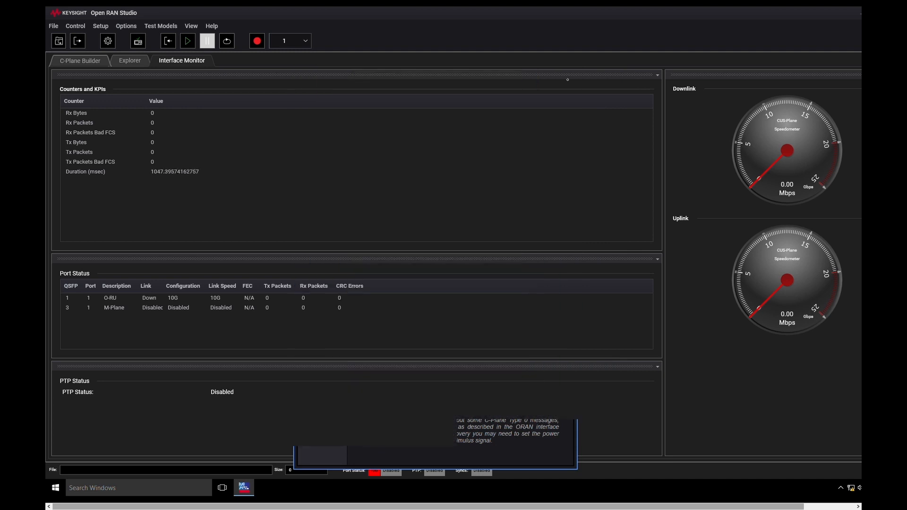
Step: Review Instrument Configuration pages for ports, time sync, stimulus and trigger output without changes
{"action": "left_click", "coordinate": [169, 40]}
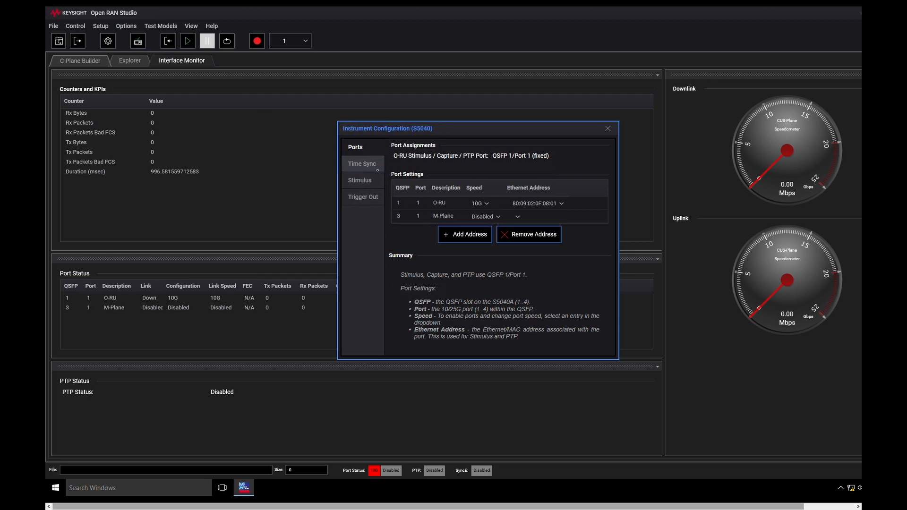
{"action": "left_click", "coordinate": [362, 163]}
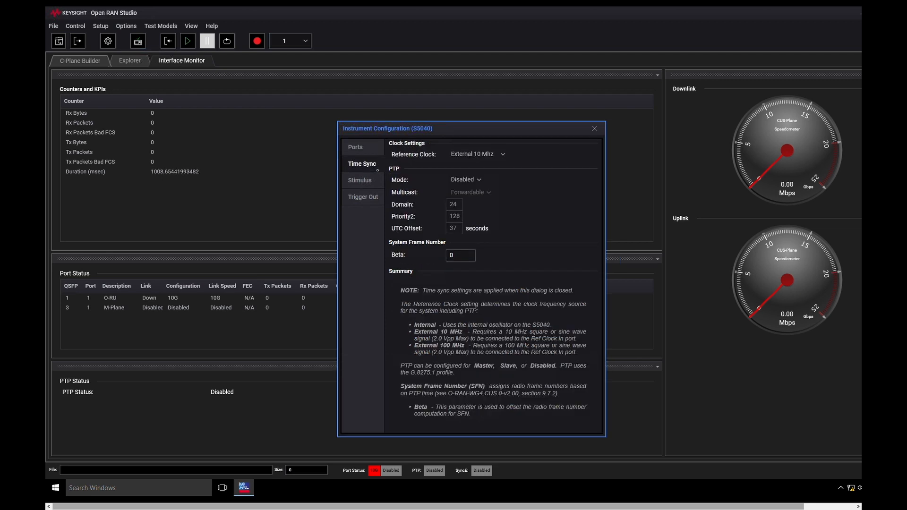
{"action": "left_click", "coordinate": [358, 179]}
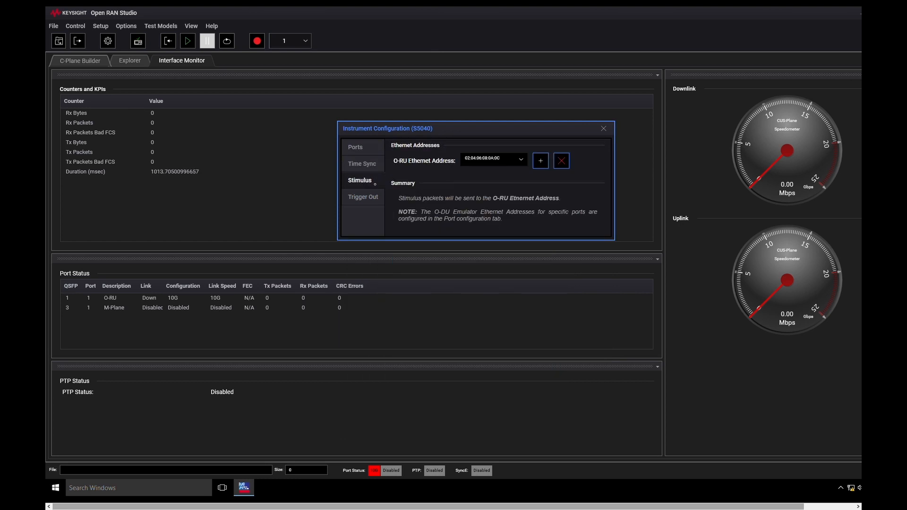
{"action": "left_click", "coordinate": [363, 197]}
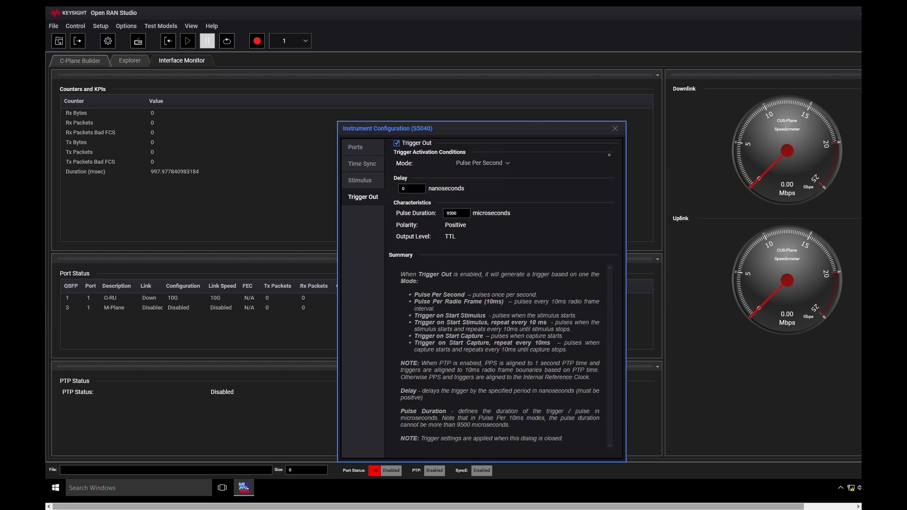
{"action": "mouse_move", "coordinate": [615, 127]}
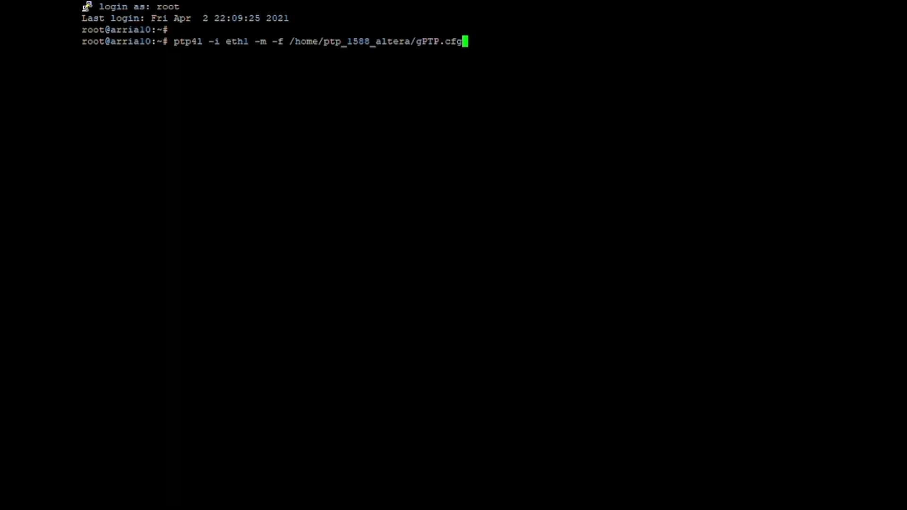
Step: Run ptp4l on eth1 as master with the gPTP.cfg configuration file
{"action": "key", "text": "Return"}
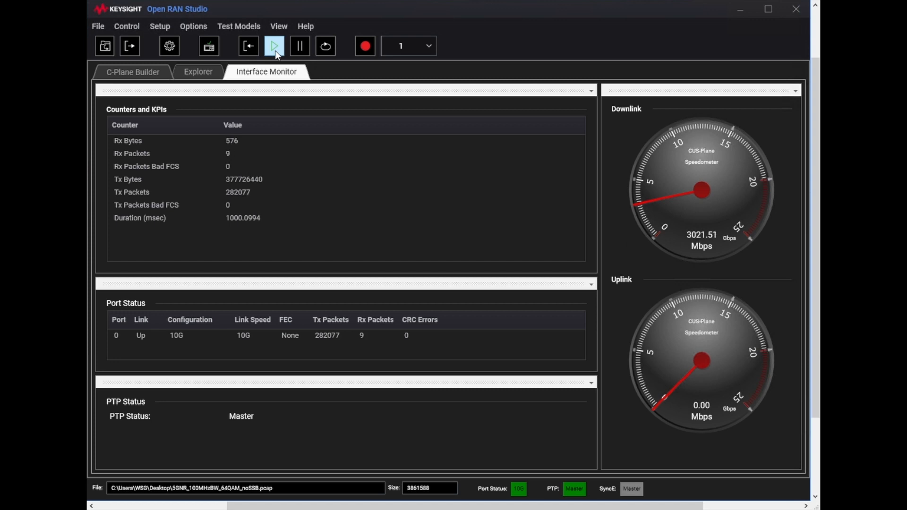
Step: Start the downlink stimulus playback so throughput reaches about 1.8 Gbps on the gauge
{"action": "left_click", "coordinate": [273, 45]}
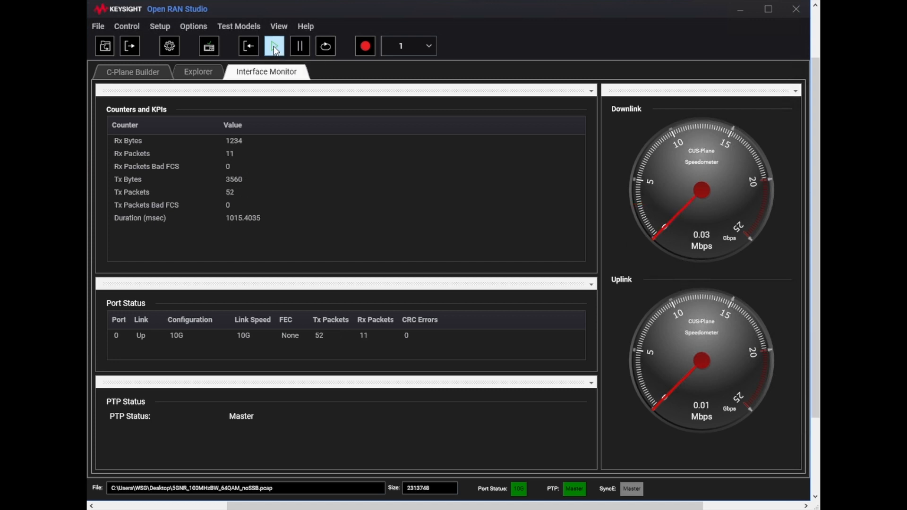
{"action": "left_click", "coordinate": [274, 45]}
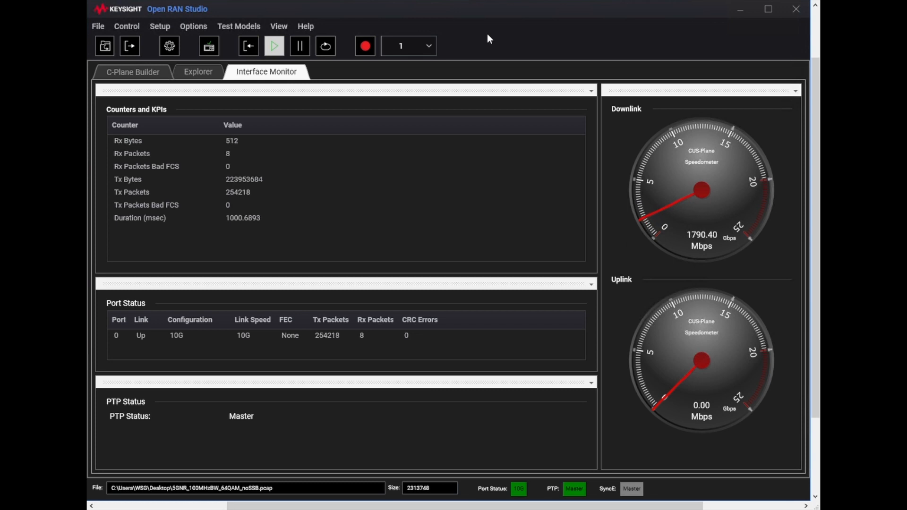